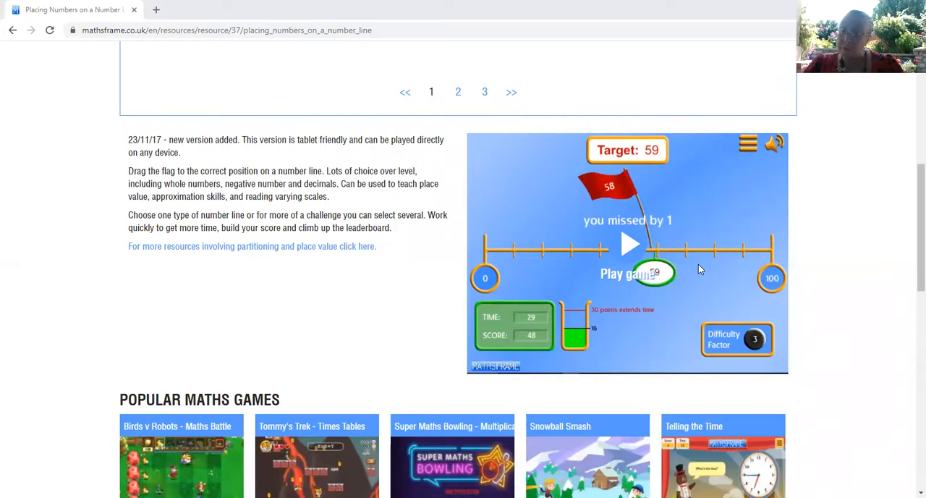
mouse_move(834, 269)
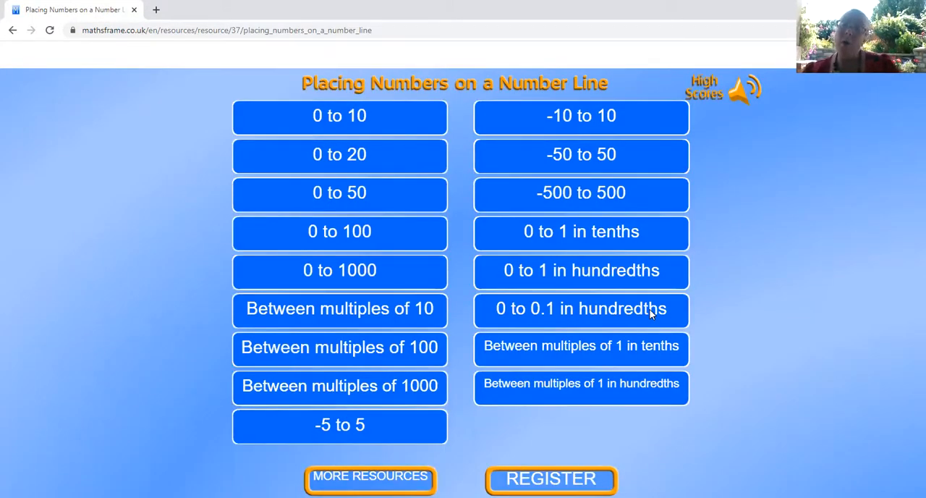
mouse_move(384, 151)
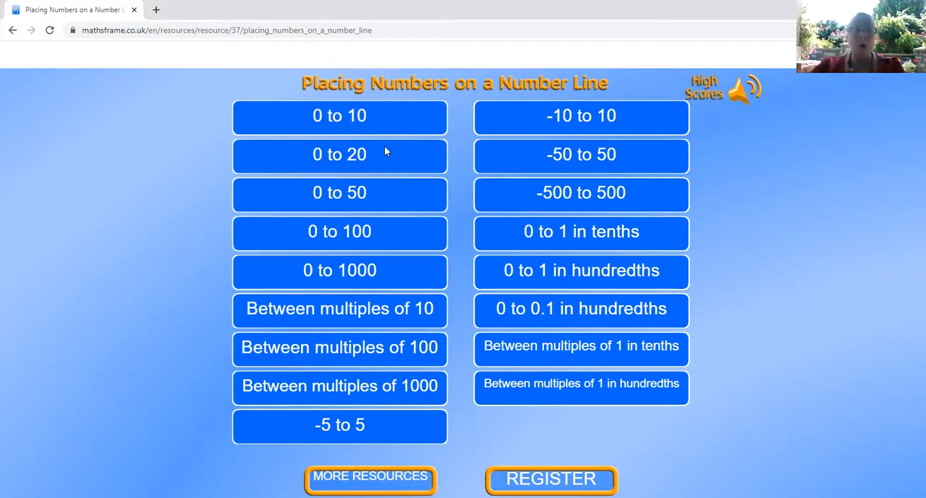
mouse_move(375, 123)
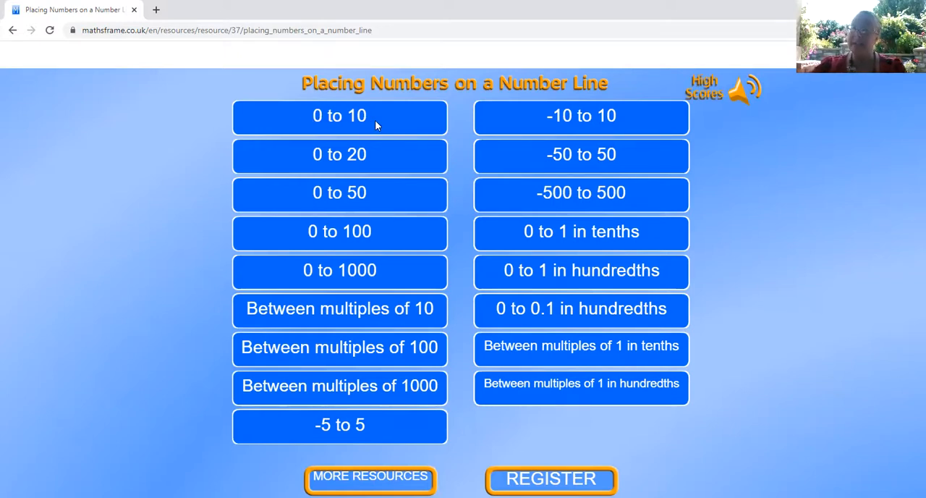
mouse_move(366, 246)
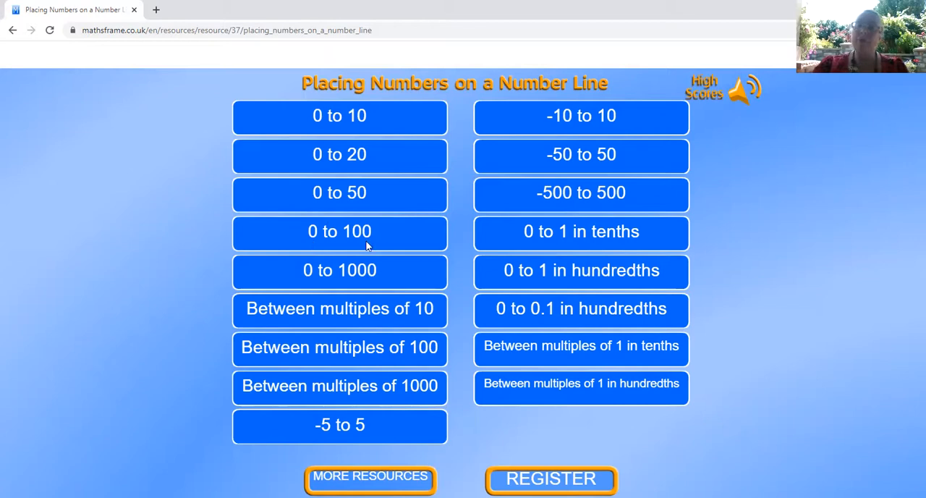
mouse_move(396, 304)
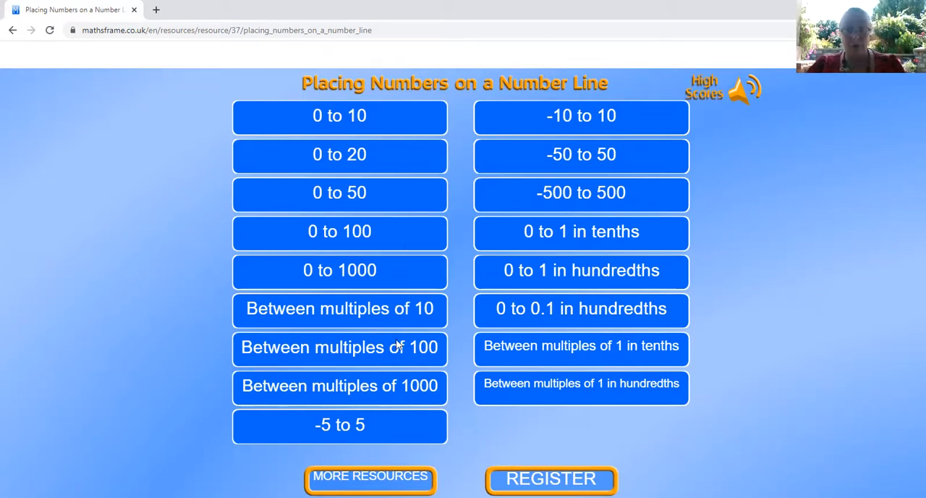
mouse_move(402, 253)
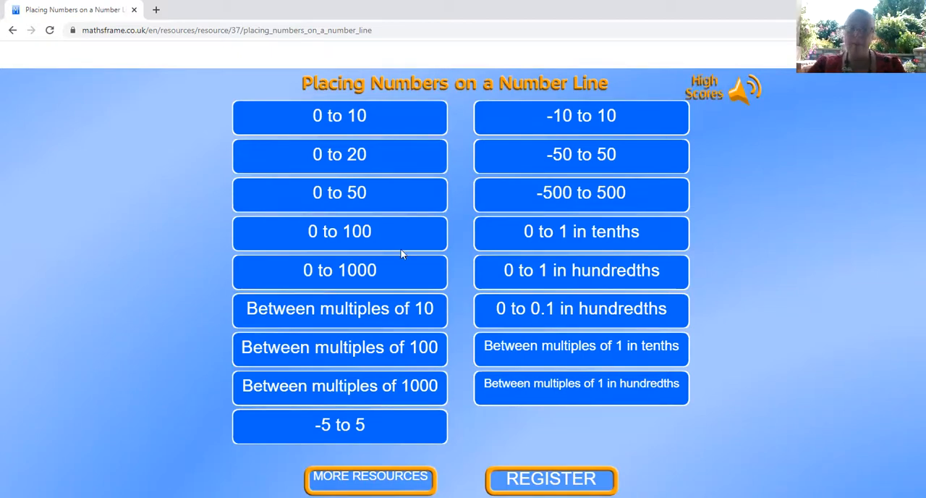
Choose the 0 to 100 number line range.
left_click(339, 230)
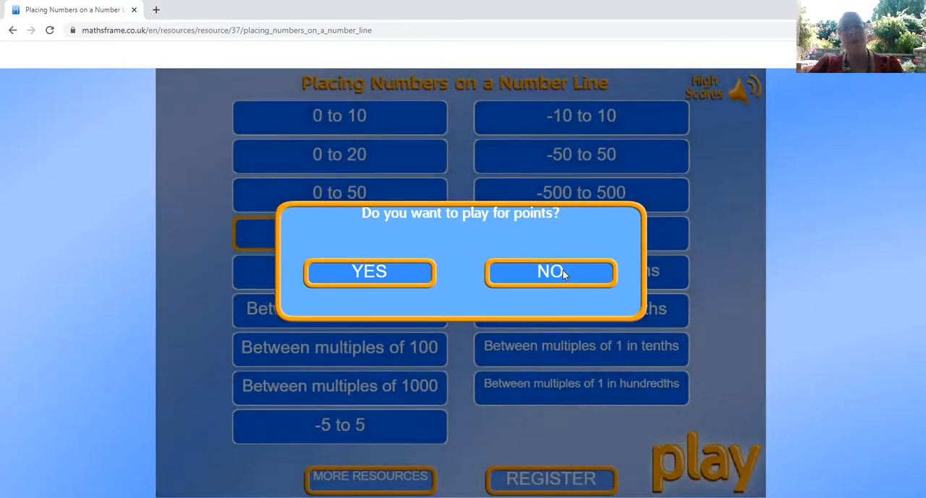
Decline playing for points, place the flag on 70 and check it as Perfect.
left_click(550, 272)
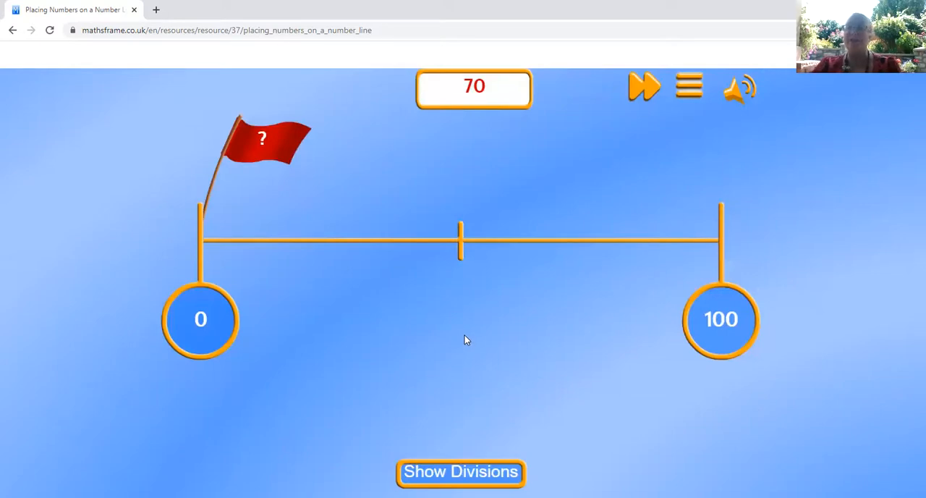
mouse_move(535, 412)
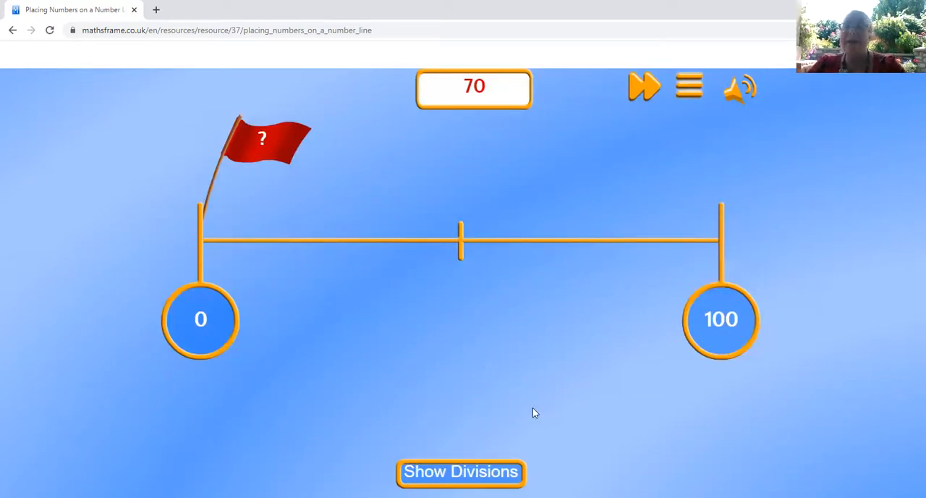
mouse_move(533, 411)
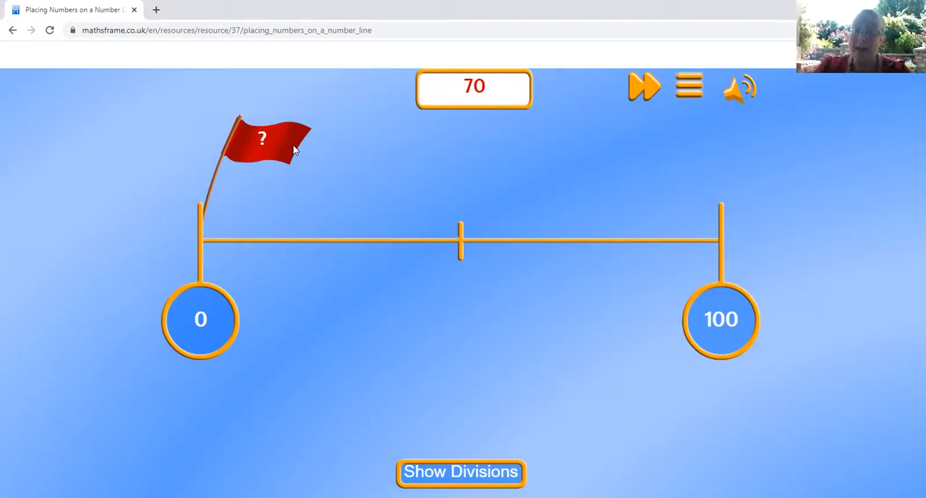
mouse_move(466, 266)
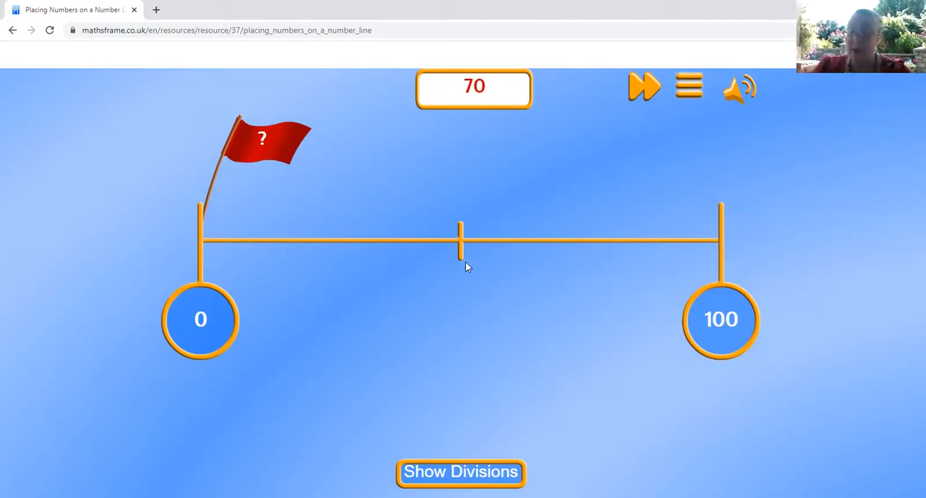
mouse_move(504, 128)
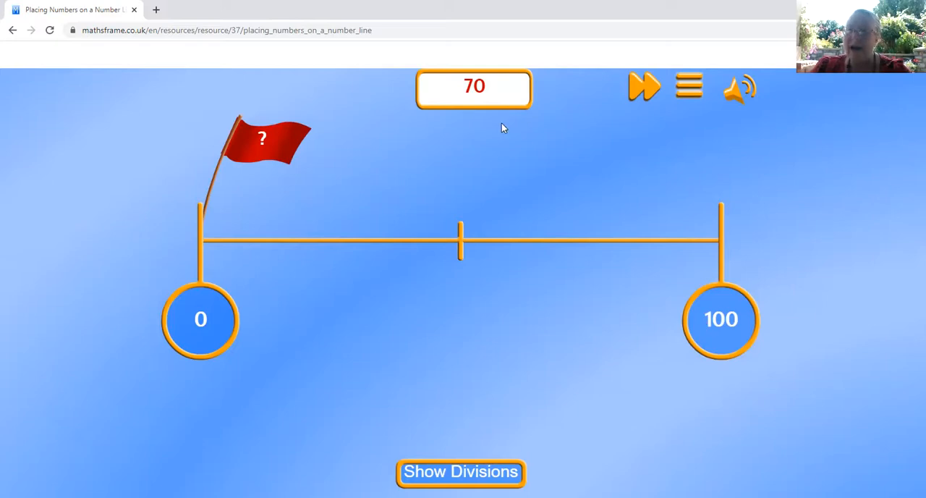
mouse_move(477, 105)
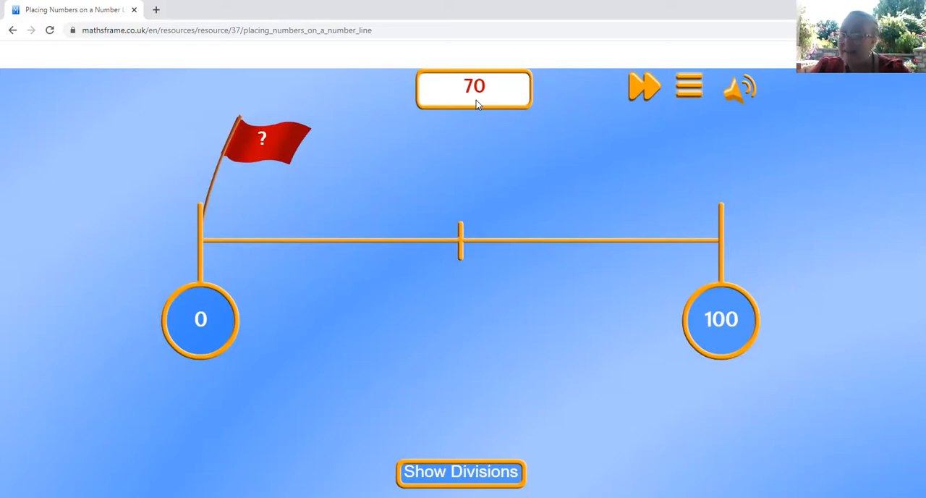
mouse_move(262, 134)
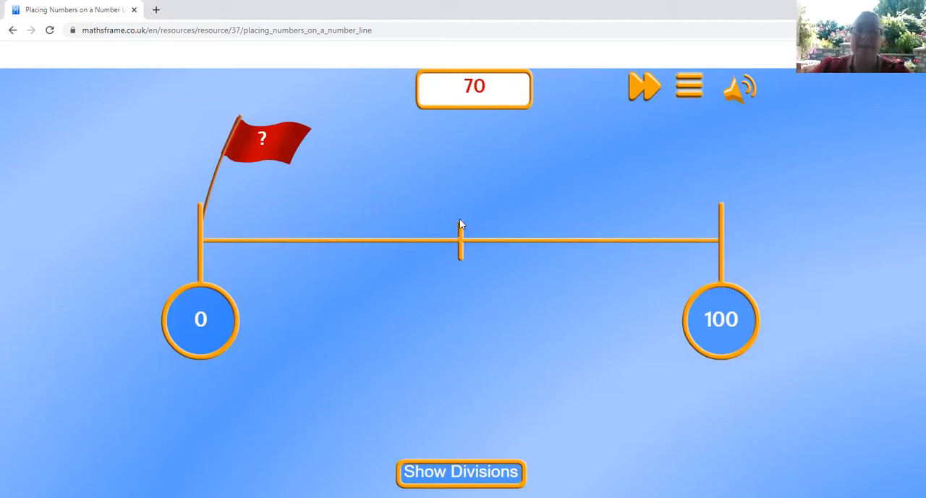
mouse_move(457, 274)
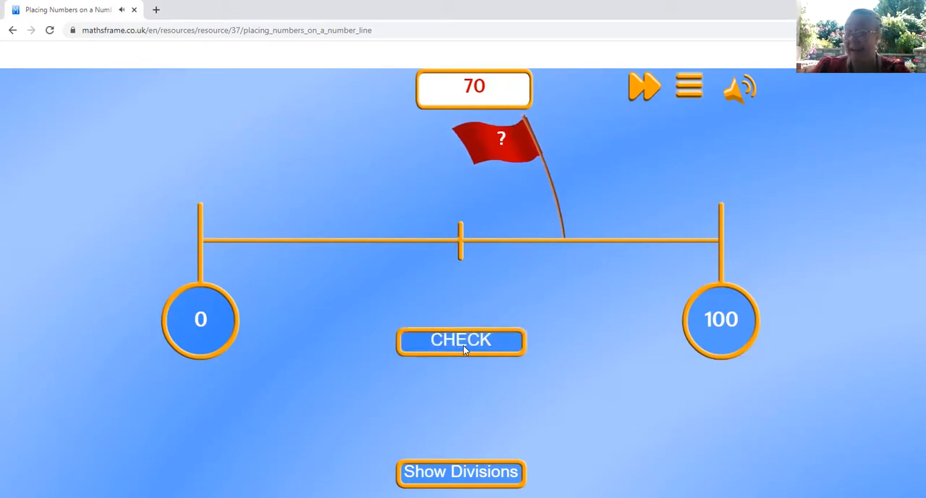
left_click(461, 340)
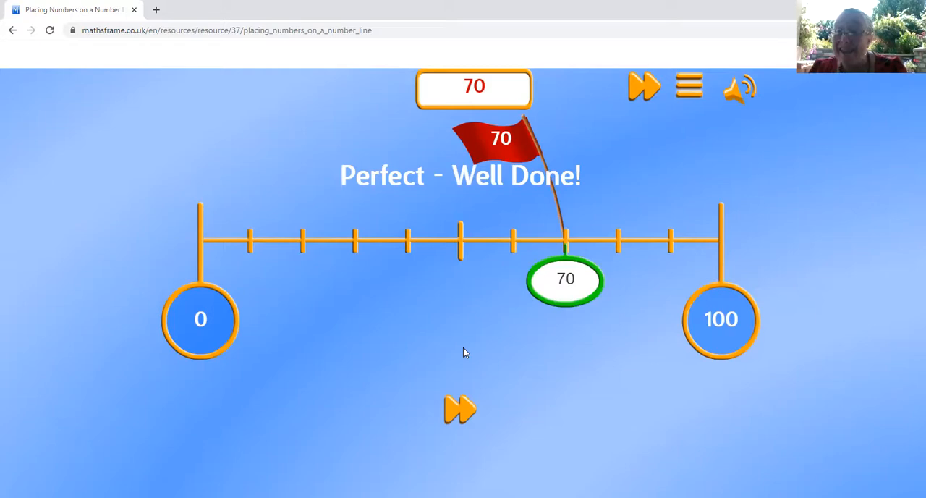
mouse_move(695, 366)
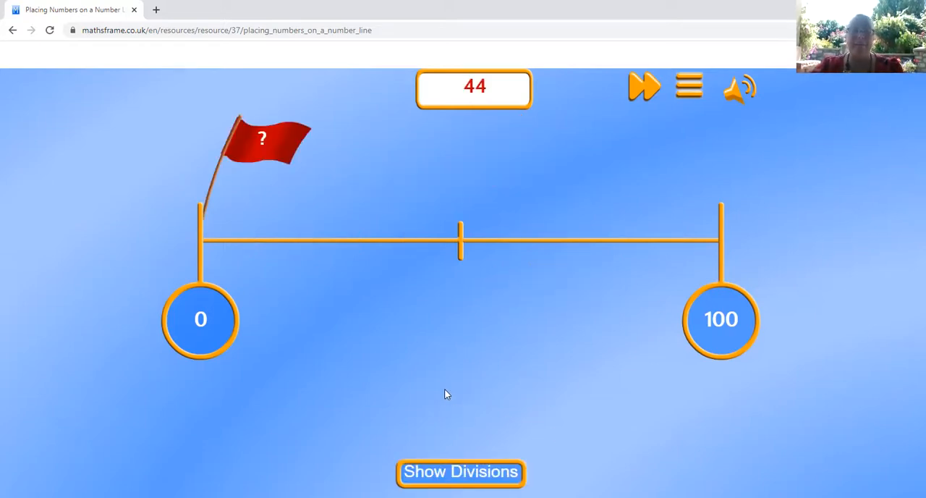
mouse_move(436, 389)
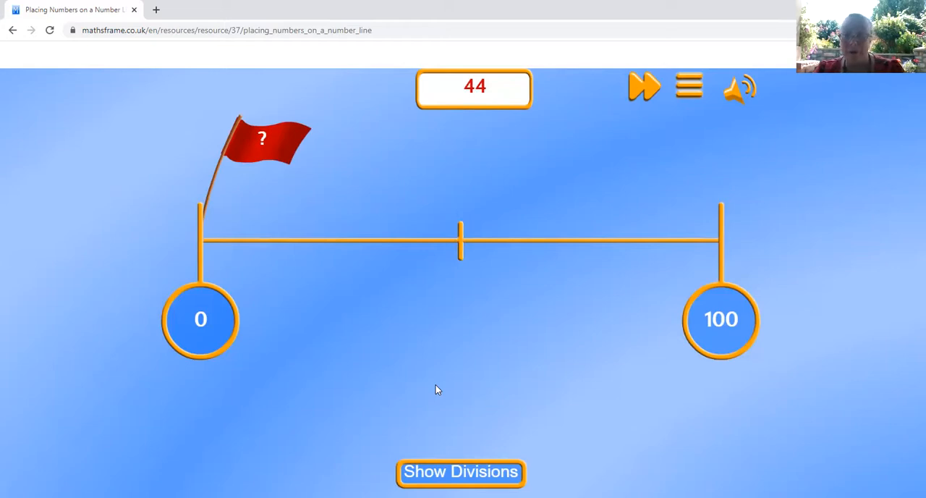
mouse_move(484, 250)
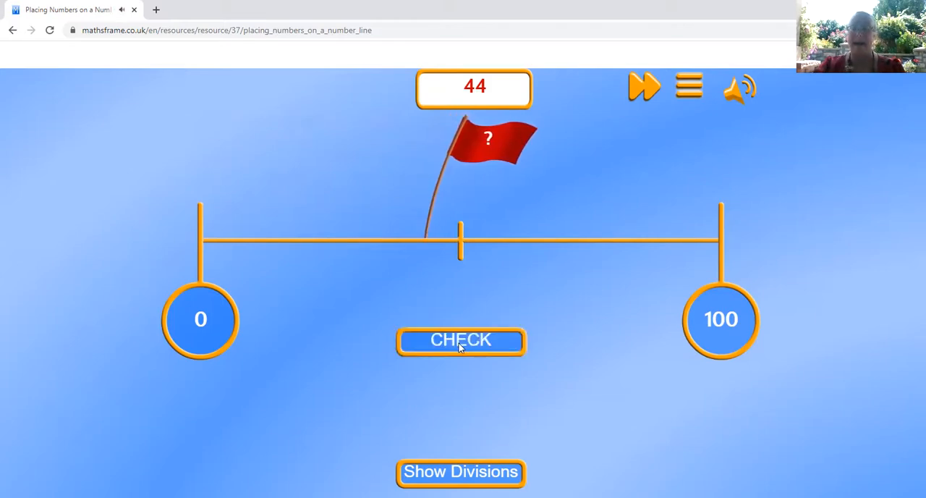
Check the flag placed for target 44, landing on 43 and missing by 1.
left_click(460, 340)
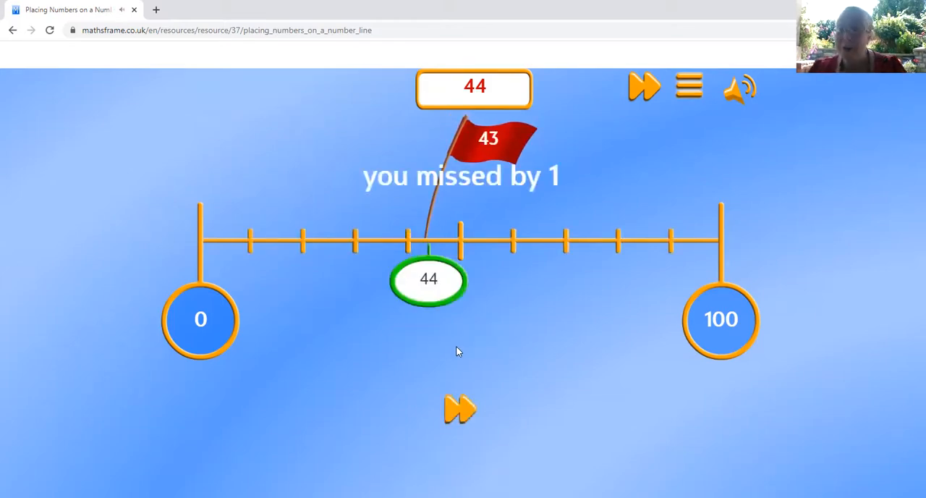
mouse_move(452, 353)
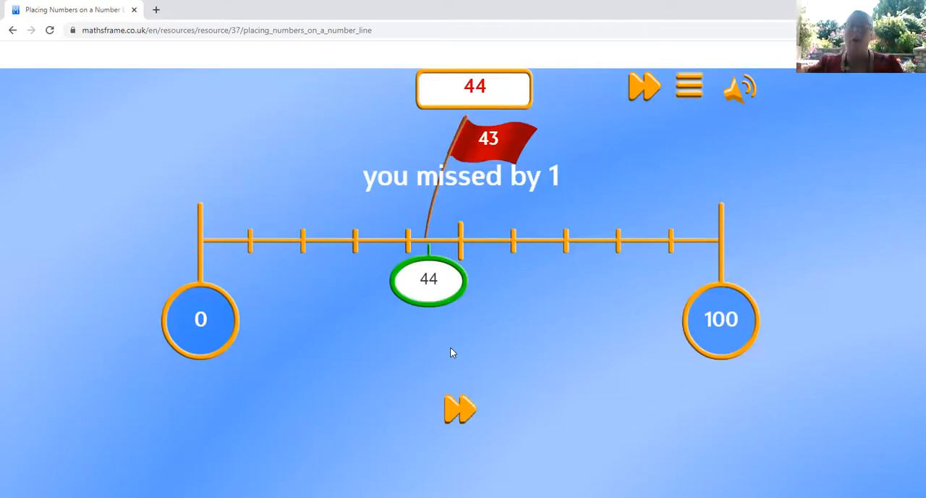
mouse_move(384, 356)
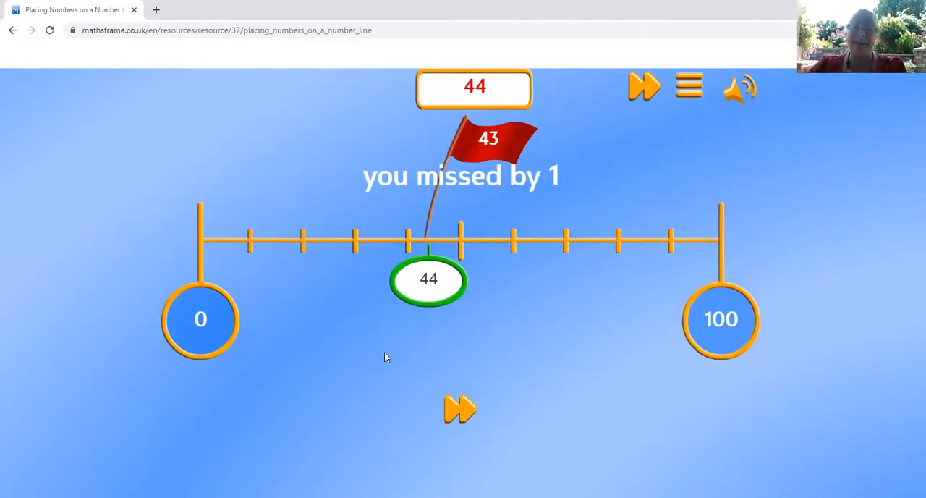
Advance to the next target, 51, for placing the flag near the midpoint.
left_click(459, 409)
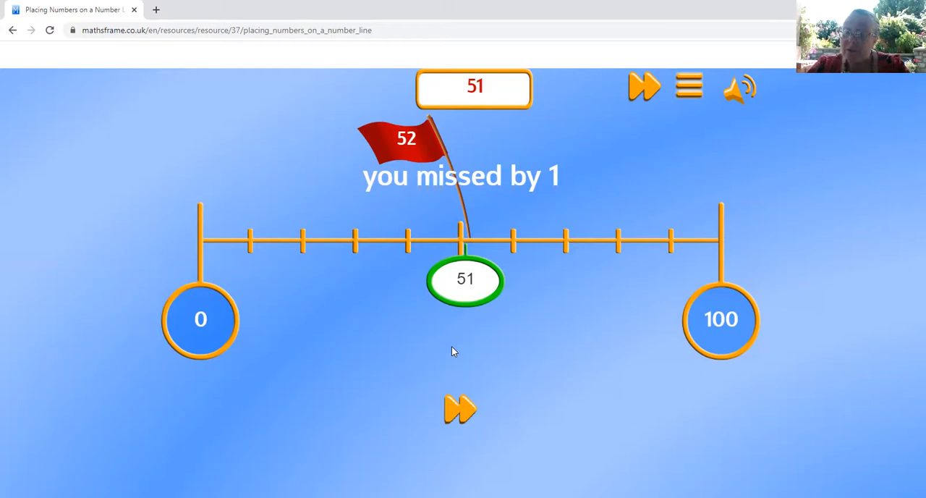
mouse_move(532, 286)
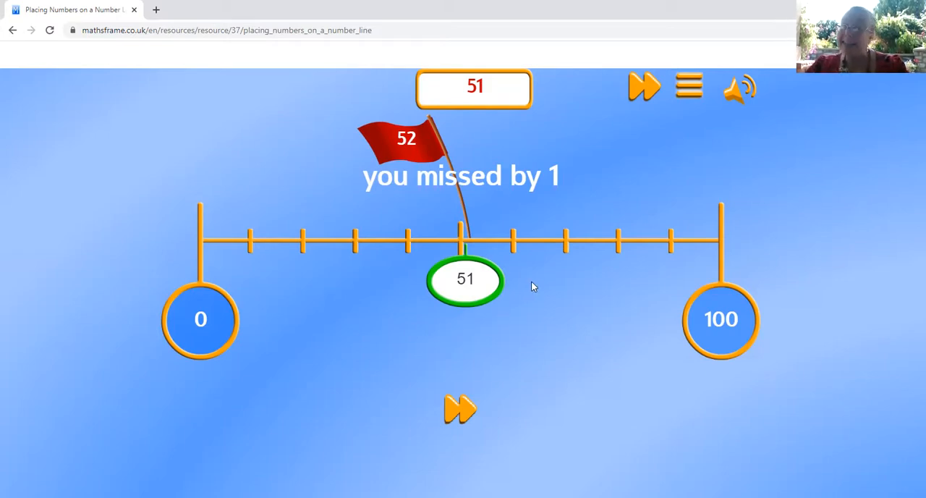